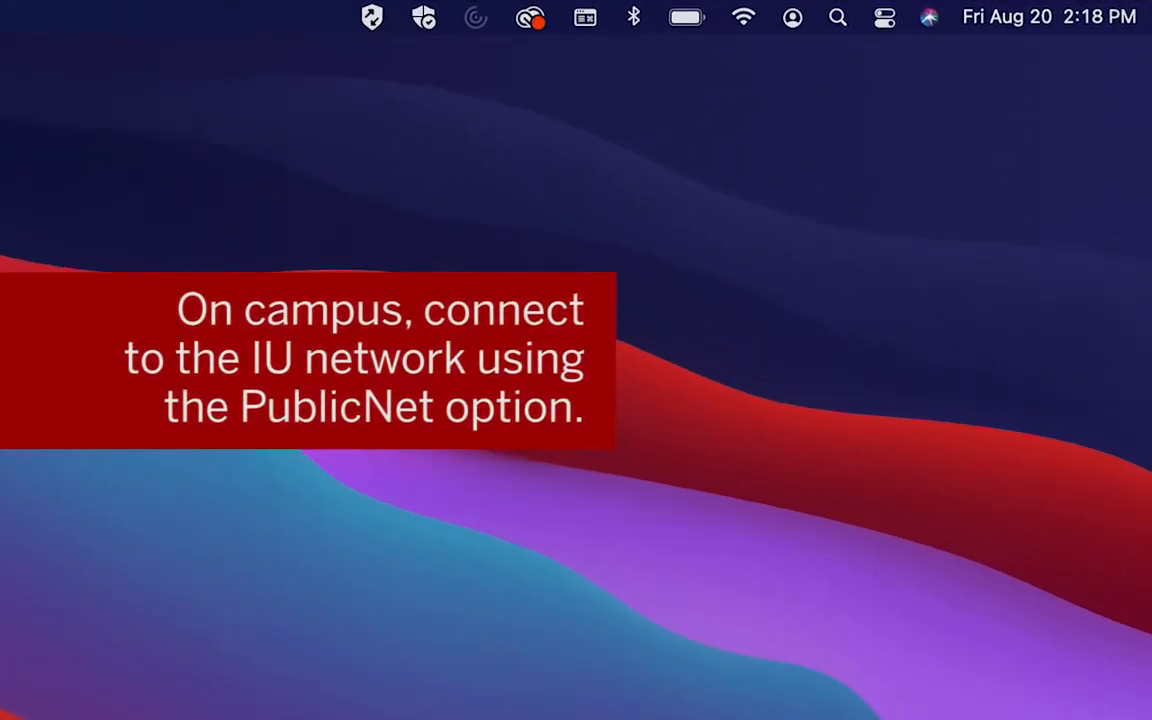
Join the IU PublicNet network from the menu-bar Wi-Fi list.
{"action": "left_click", "coordinate": [744, 16]}
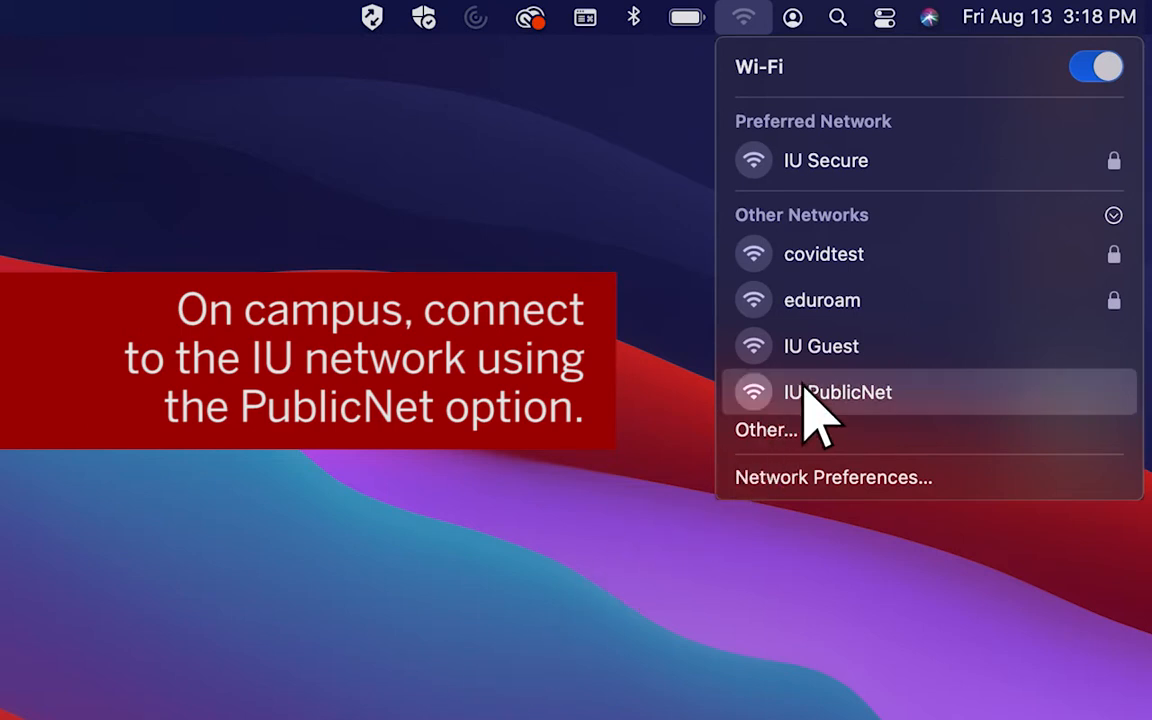
{"action": "left_click", "coordinate": [838, 390]}
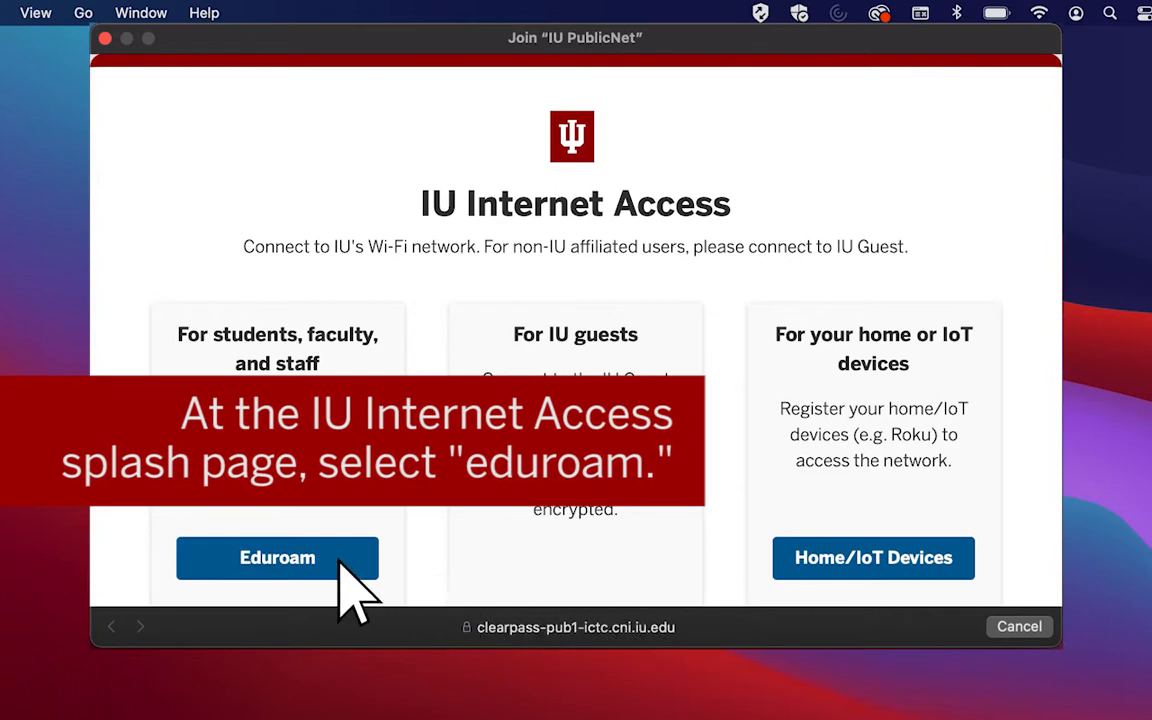
Choose Eduroam for students and staff, continue, and allow the page to launch Google Chrome.
{"action": "left_click", "coordinate": [276, 556]}
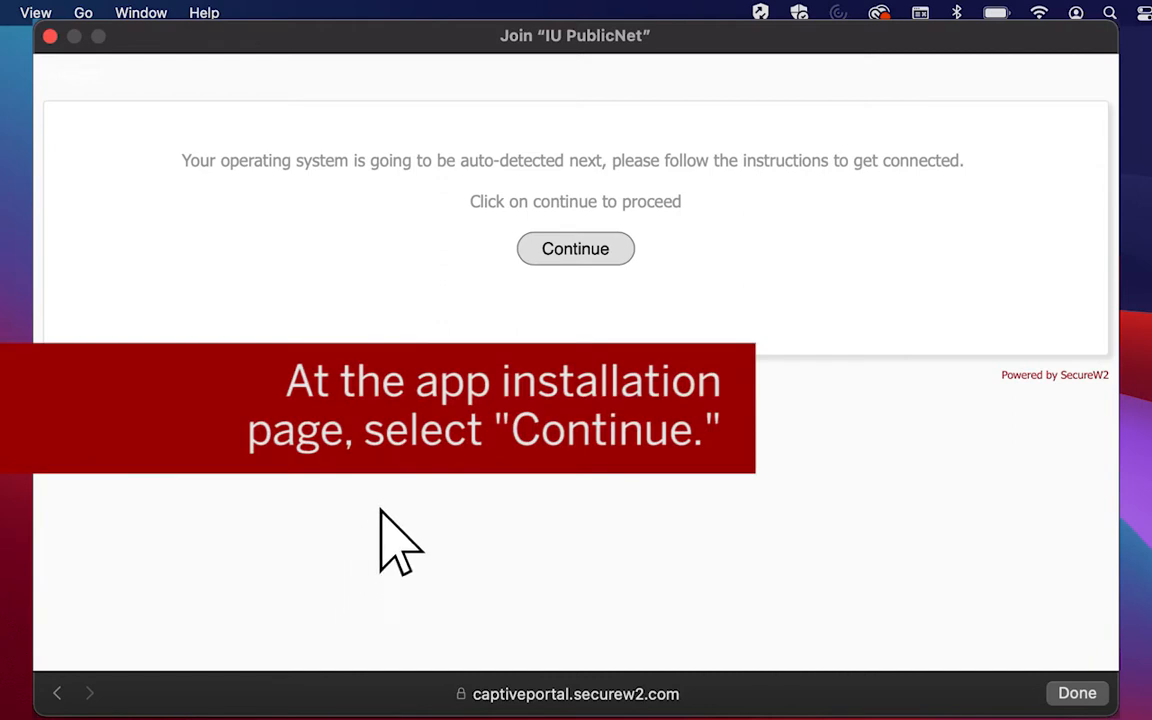
{"action": "mouse_move", "coordinate": [604, 290]}
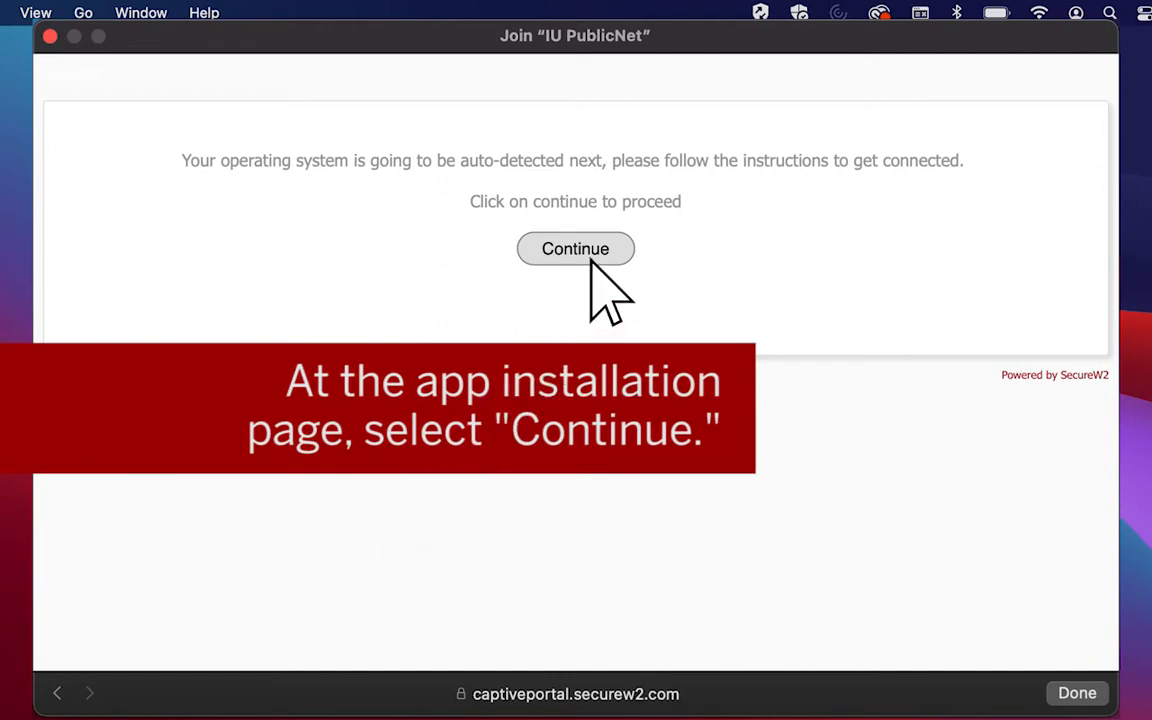
{"action": "left_click", "coordinate": [576, 248]}
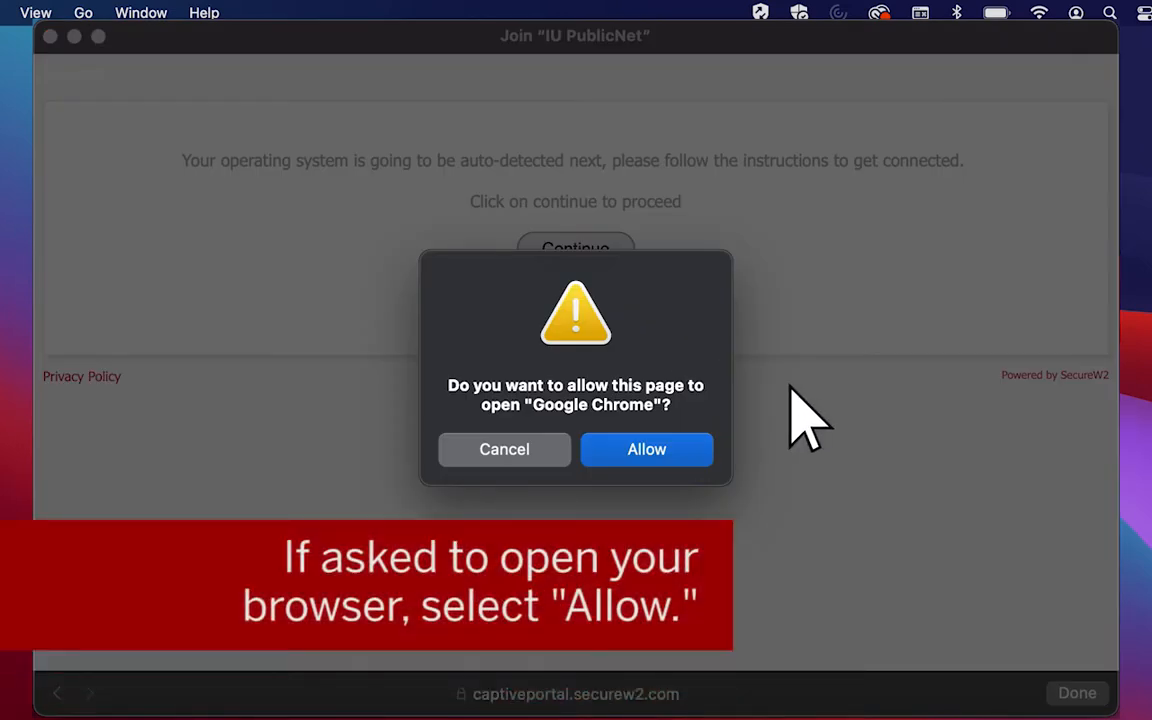
{"action": "mouse_move", "coordinate": [646, 448]}
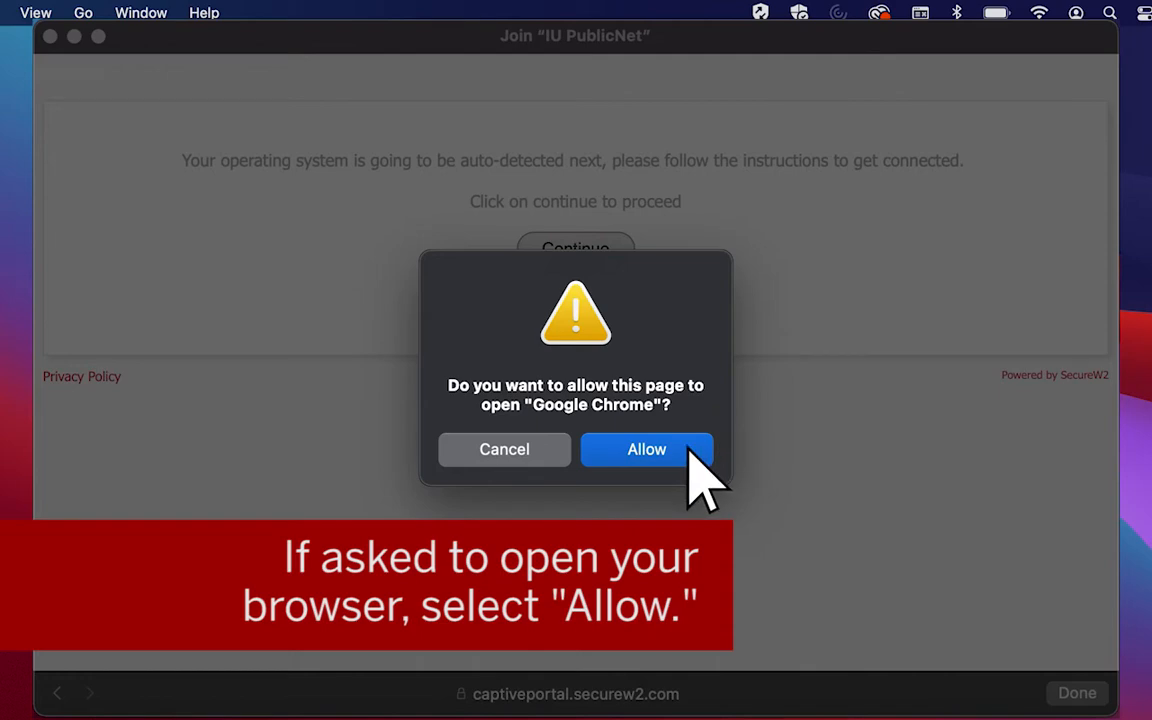
{"action": "left_click", "coordinate": [646, 448]}
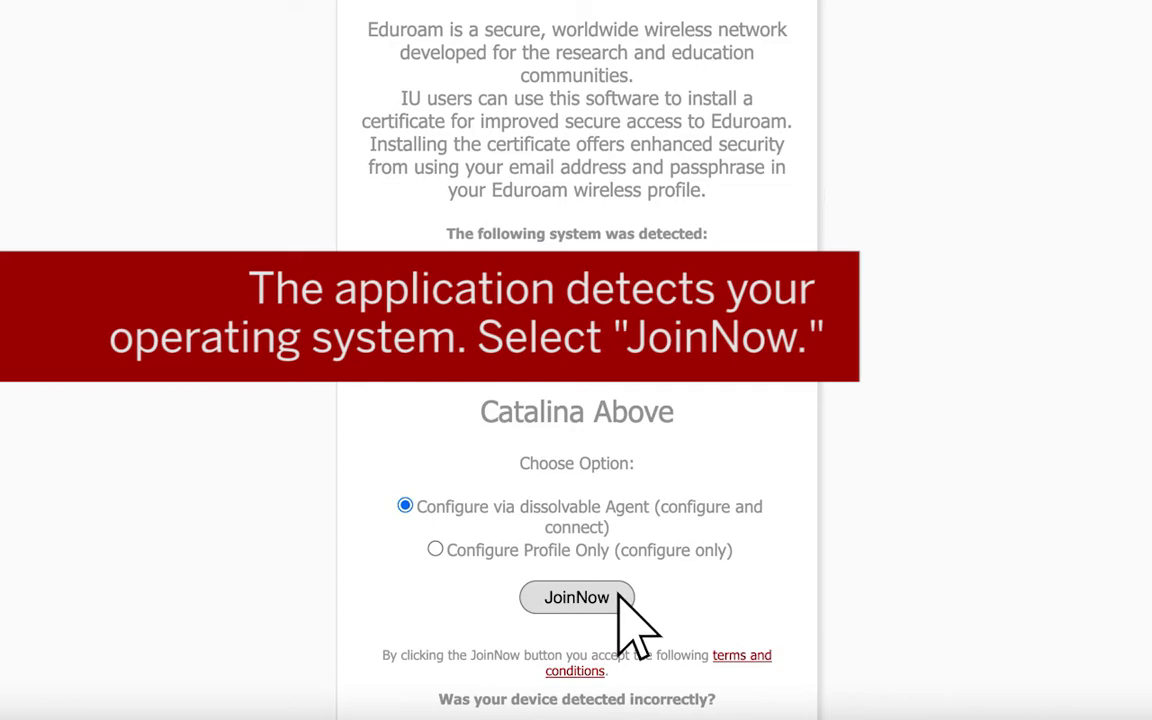
Download the eduroam setup .dmg via JoinNow and launch the WiFi_Indiana_University_Wrapper app from it.
{"action": "left_click", "coordinate": [576, 596]}
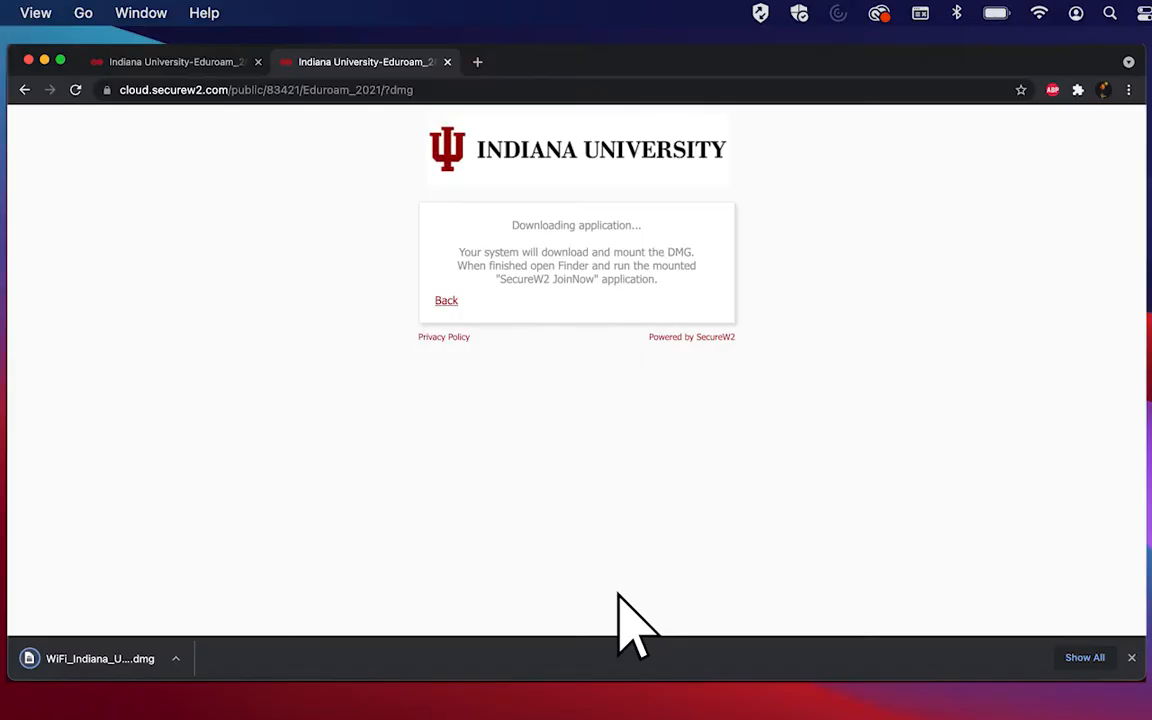
{"action": "mouse_move", "coordinate": [456, 644]}
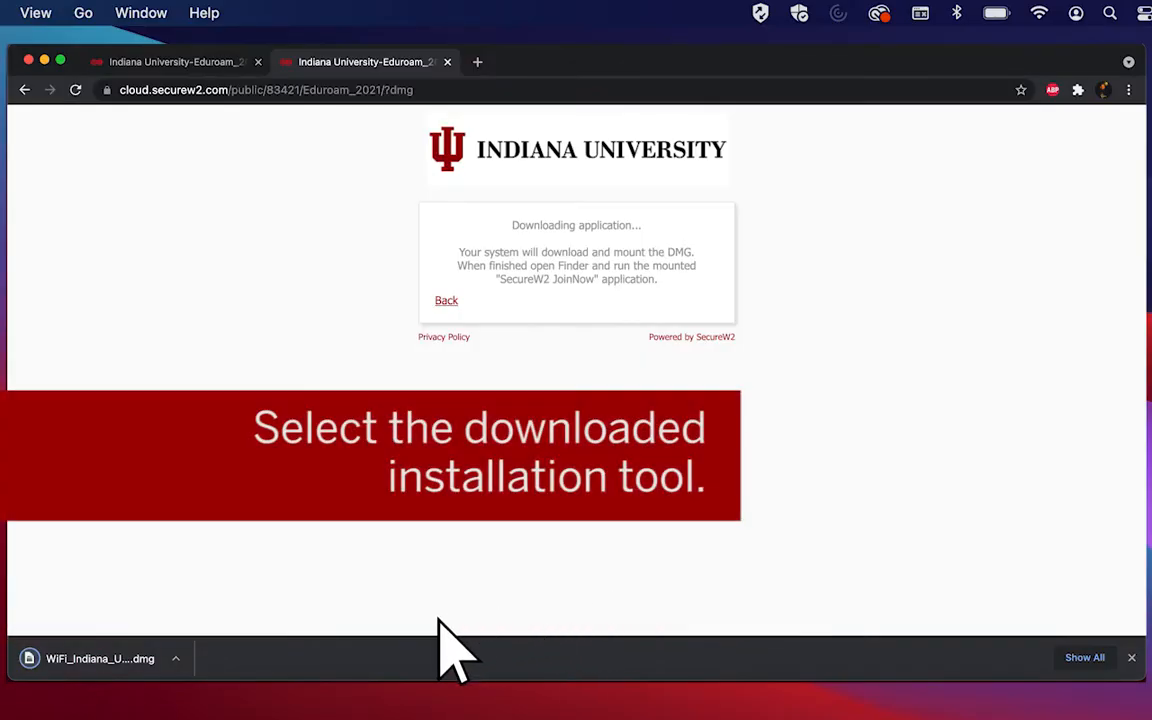
{"action": "left_click", "coordinate": [100, 658]}
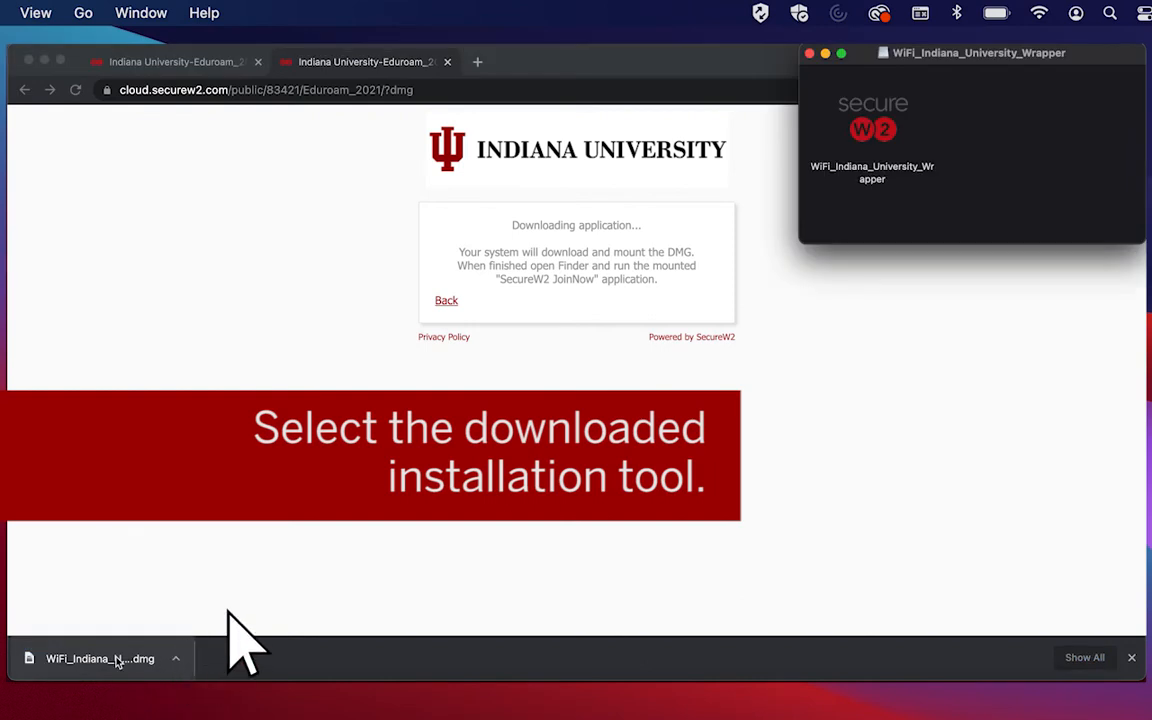
{"action": "left_click", "coordinate": [872, 128]}
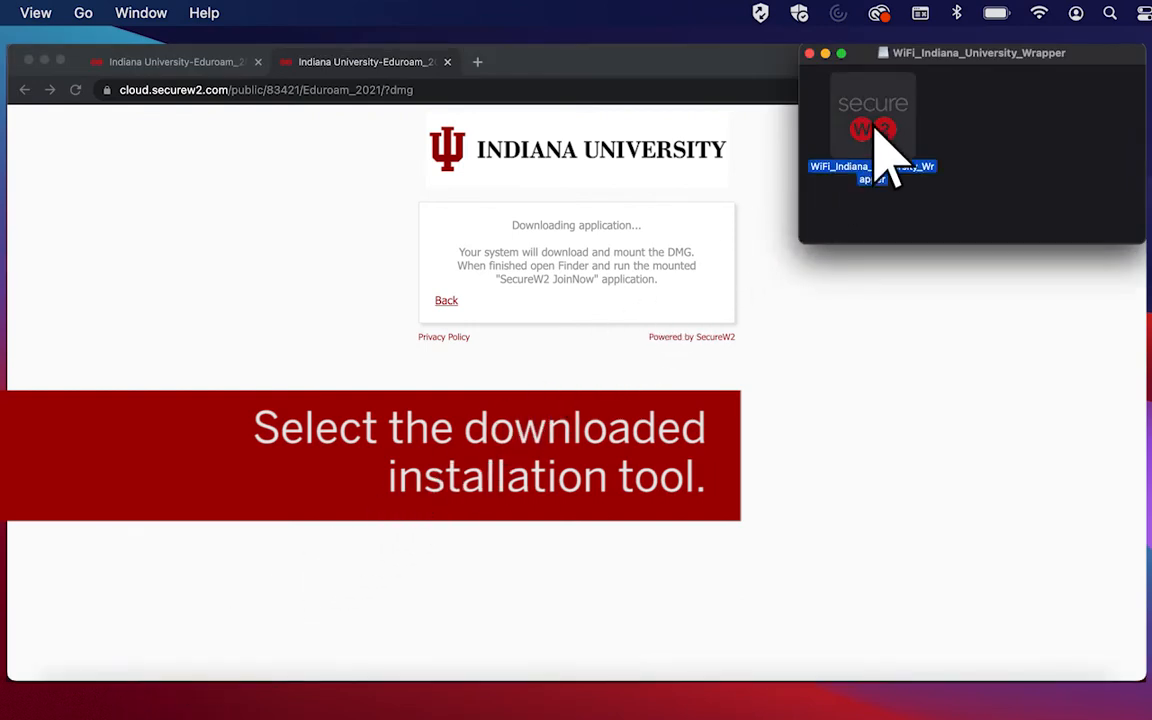
{"action": "double_click", "coordinate": [872, 130]}
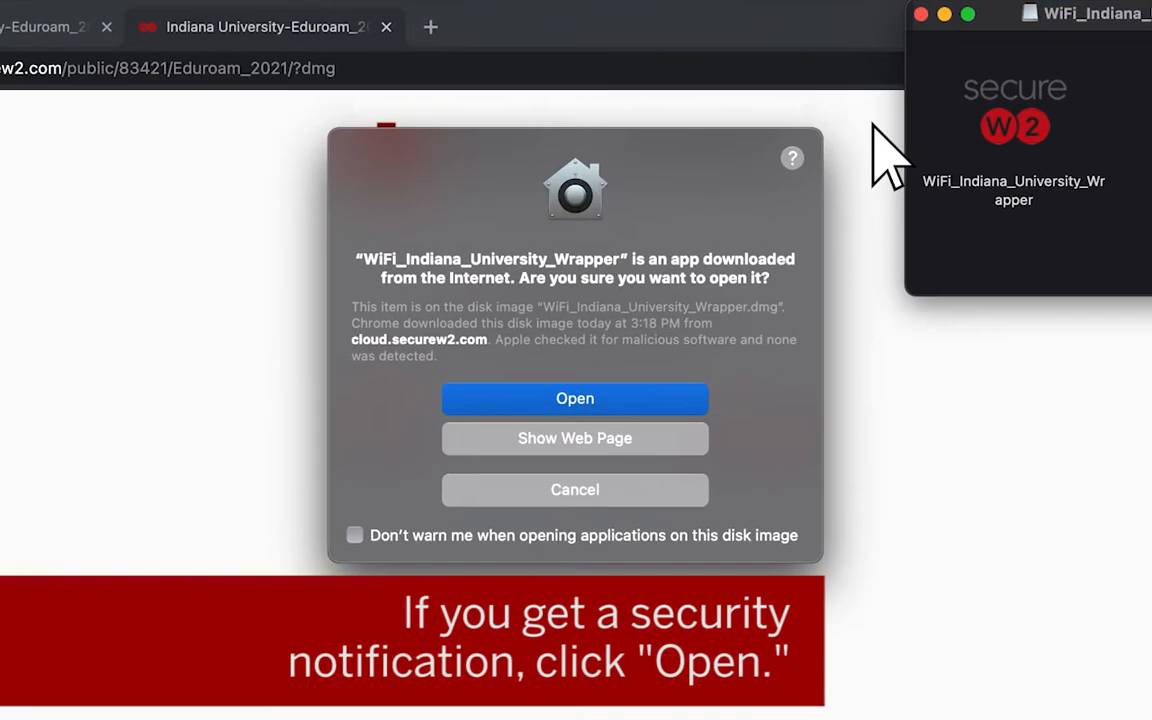
{"action": "mouse_move", "coordinate": [670, 430]}
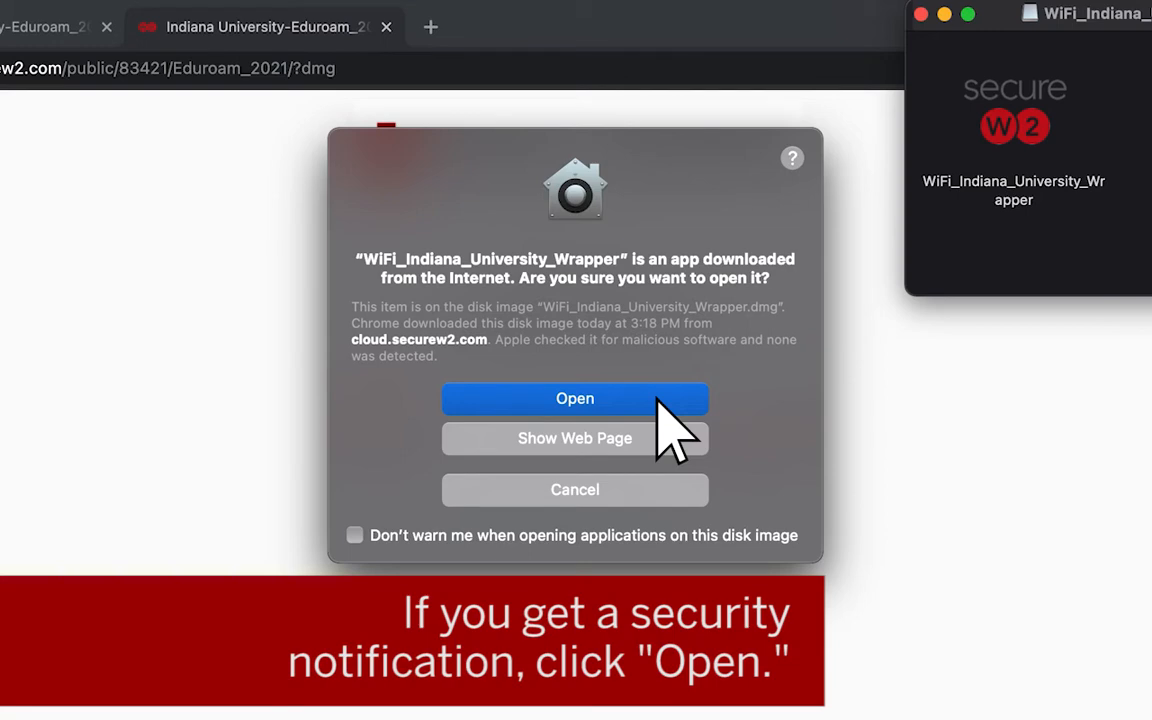
Confirm opening the downloaded SecureW2 app and proceed to account sign-in.
{"action": "left_click", "coordinate": [576, 398]}
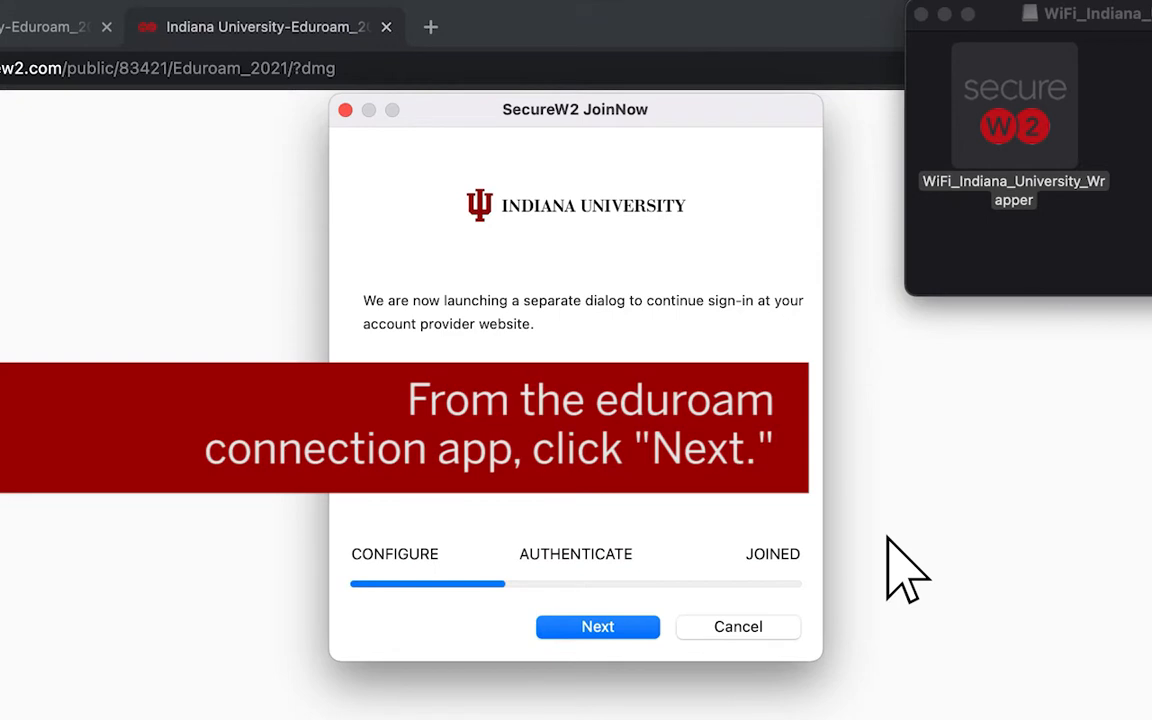
{"action": "mouse_move", "coordinate": [598, 640]}
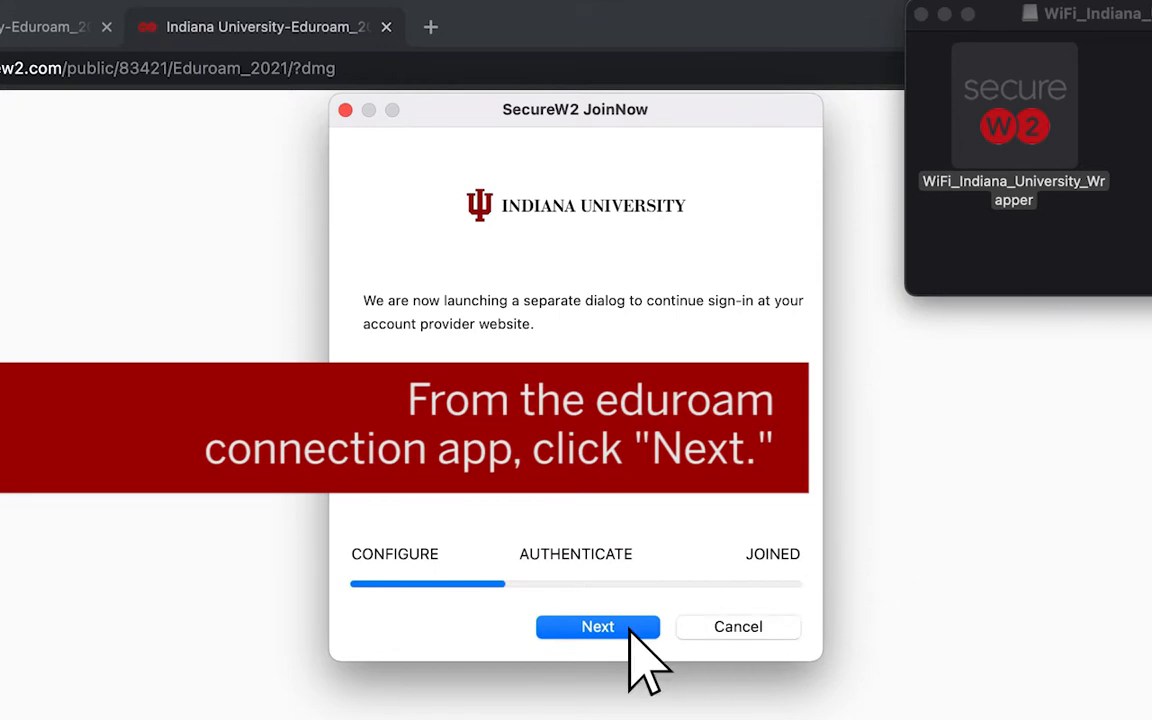
{"action": "left_click", "coordinate": [596, 626]}
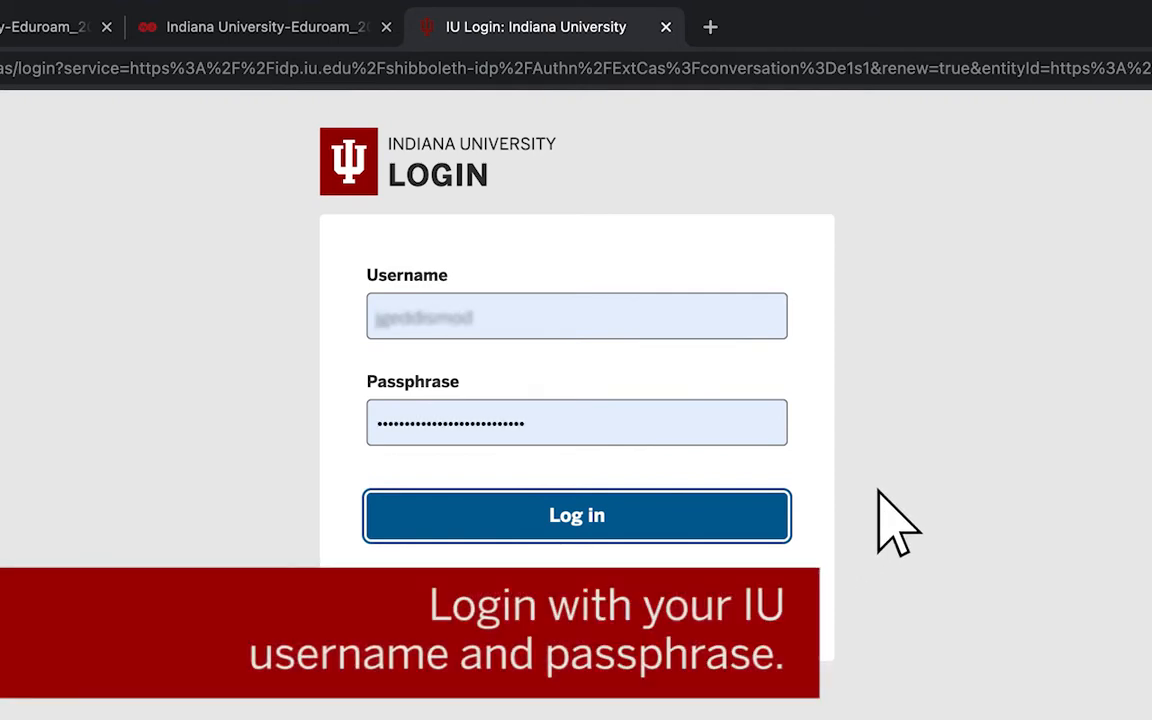
Submit the IU username and passphrase and grant the wrapper app control of Chrome.
{"action": "left_click", "coordinate": [576, 516]}
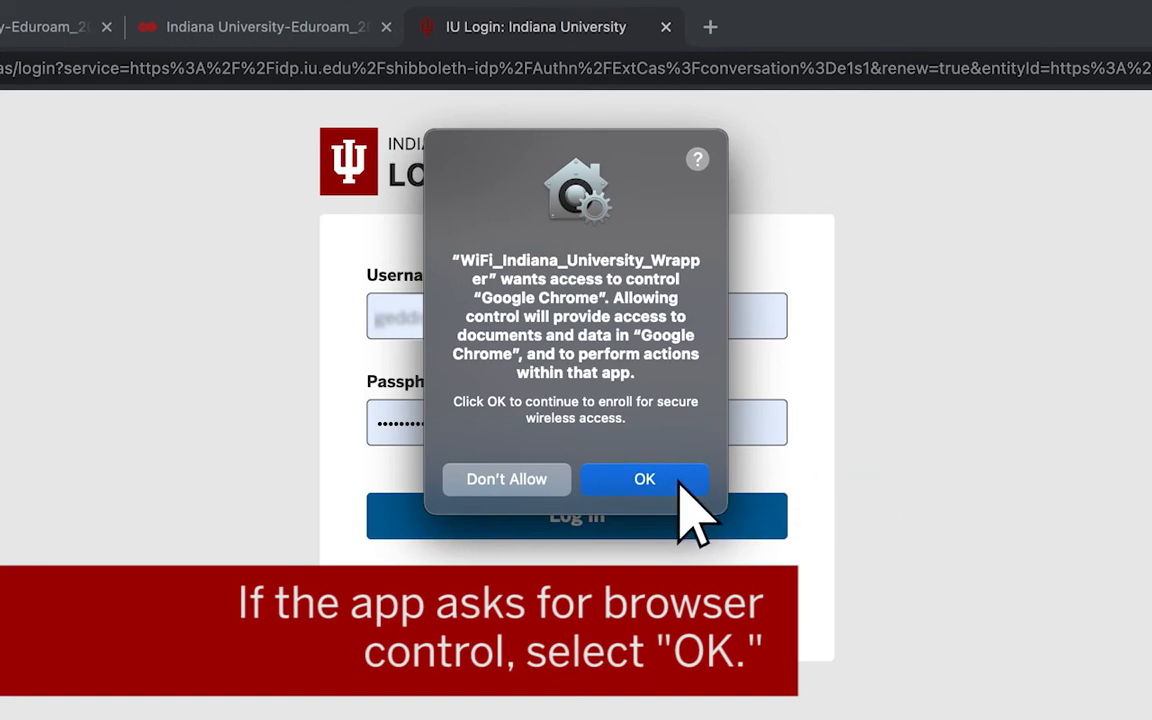
{"action": "left_click", "coordinate": [644, 480]}
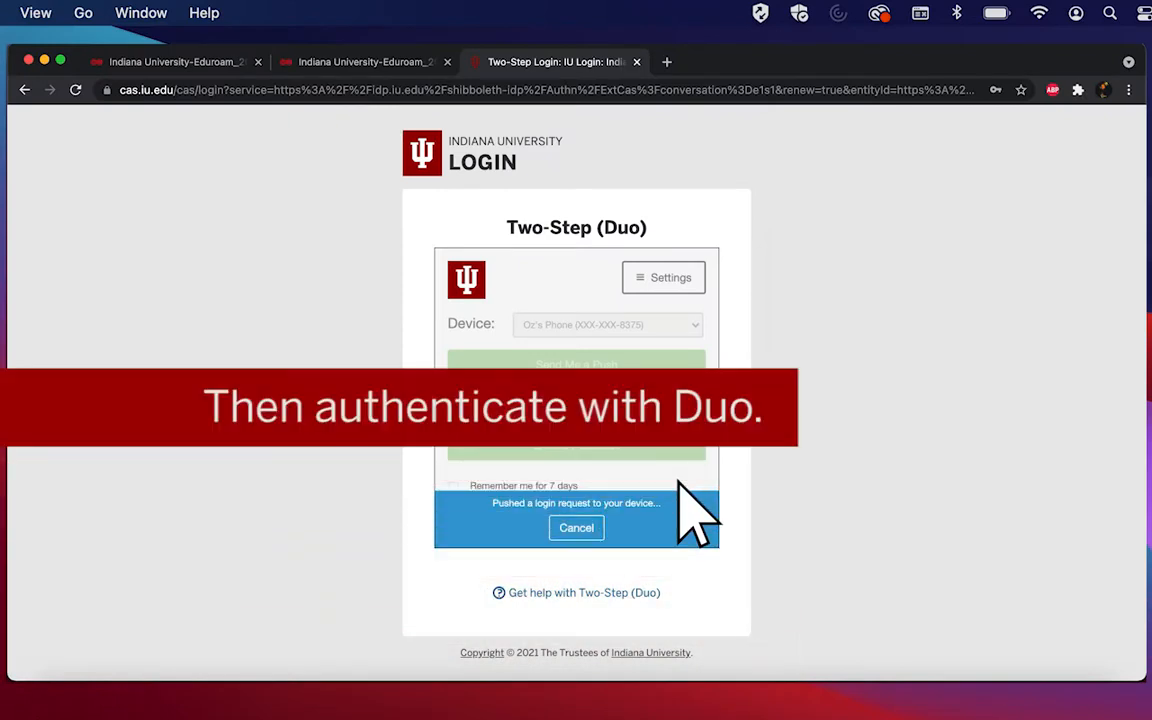
{"action": "mouse_move", "coordinate": [670, 560]}
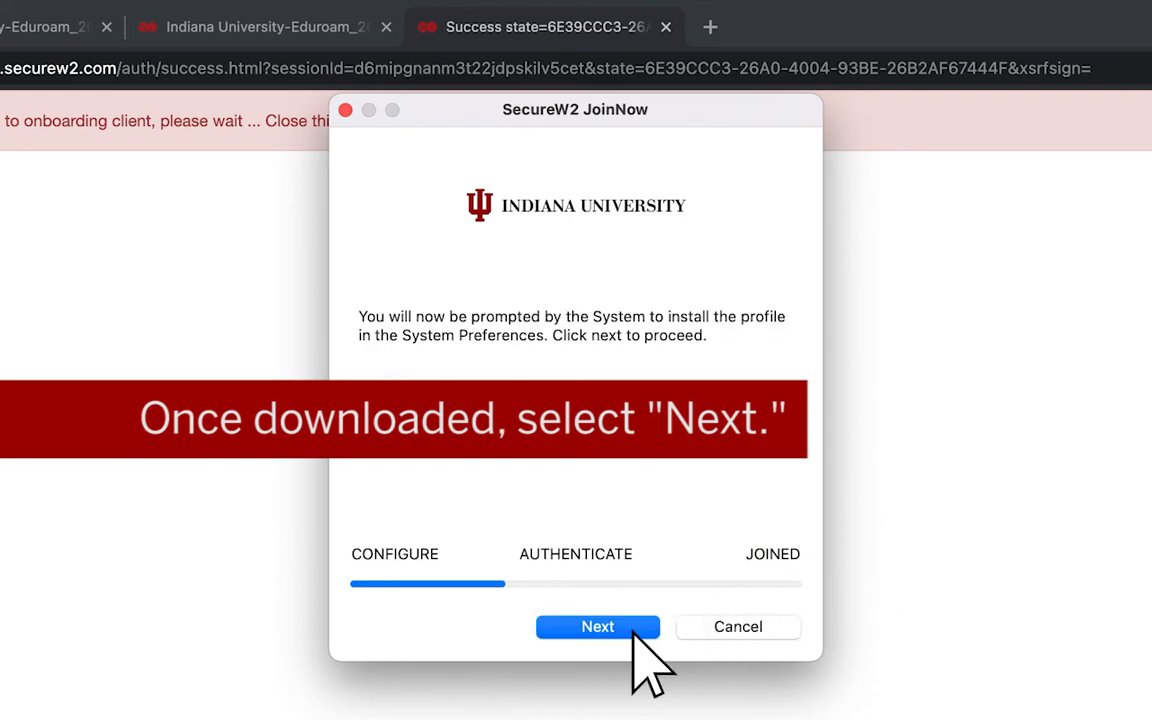
Advance SecureW2 JoinNow from sign-in to the profile installation step.
{"action": "left_click", "coordinate": [596, 626]}
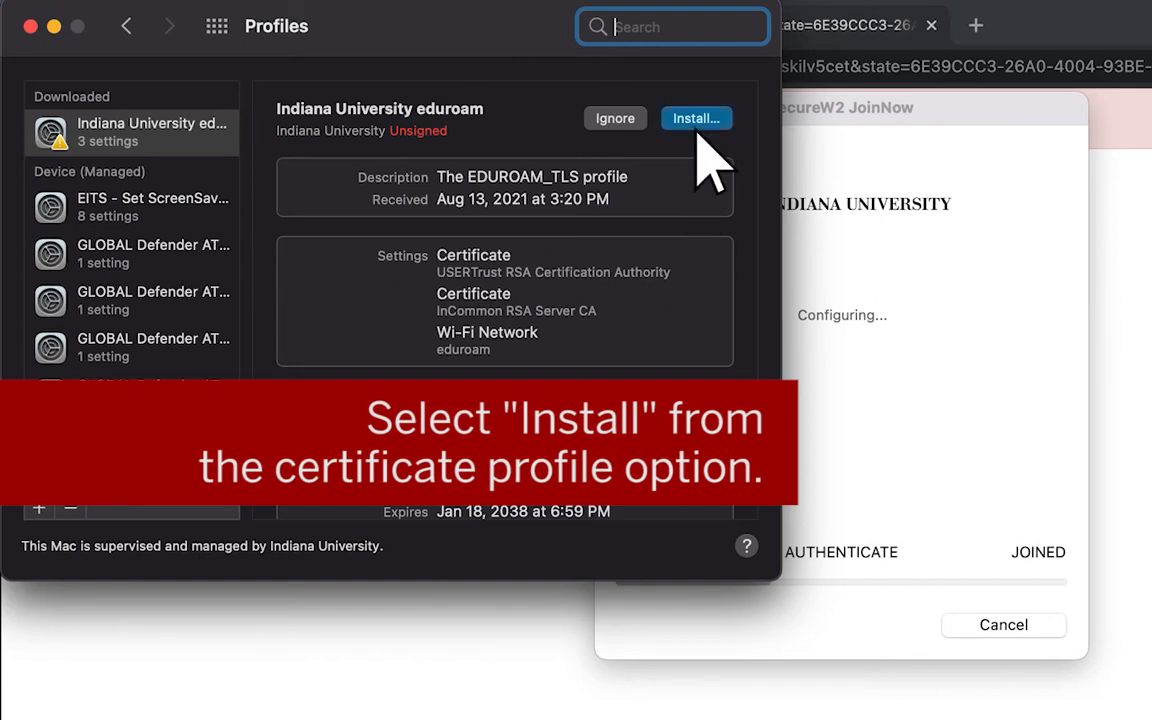
Install the Indiana University eduroam profile, confirming and authorizing with administrator credentials.
{"action": "left_click", "coordinate": [696, 118]}
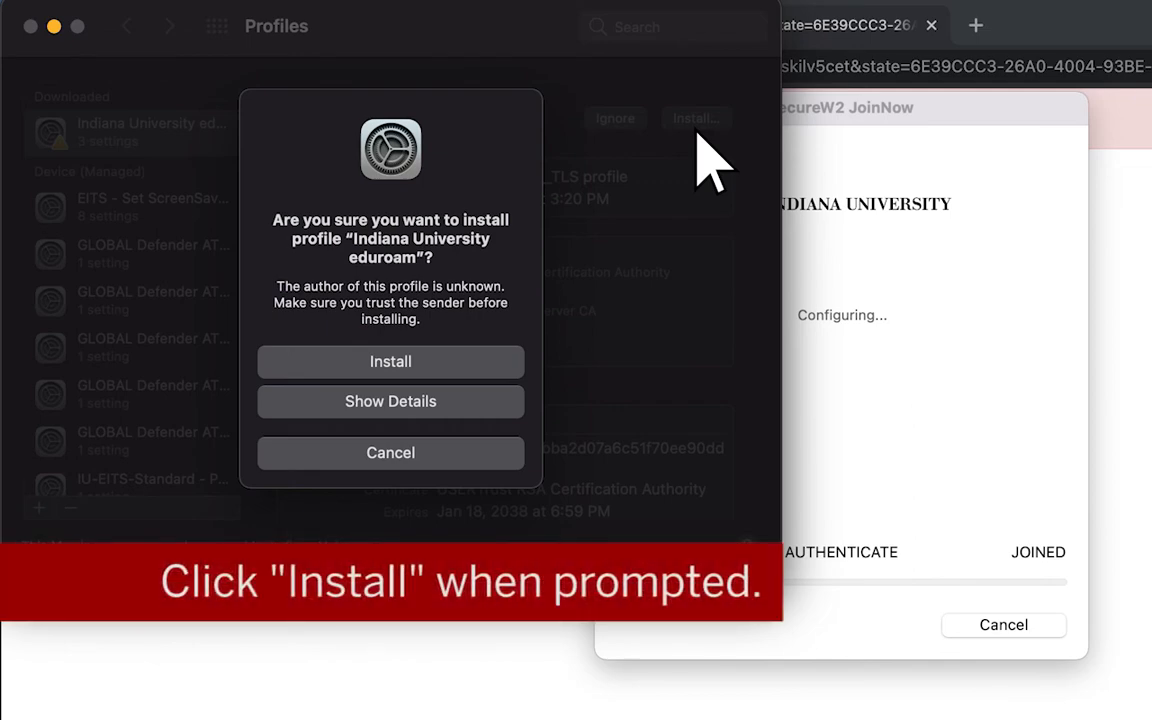
{"action": "mouse_move", "coordinate": [390, 360]}
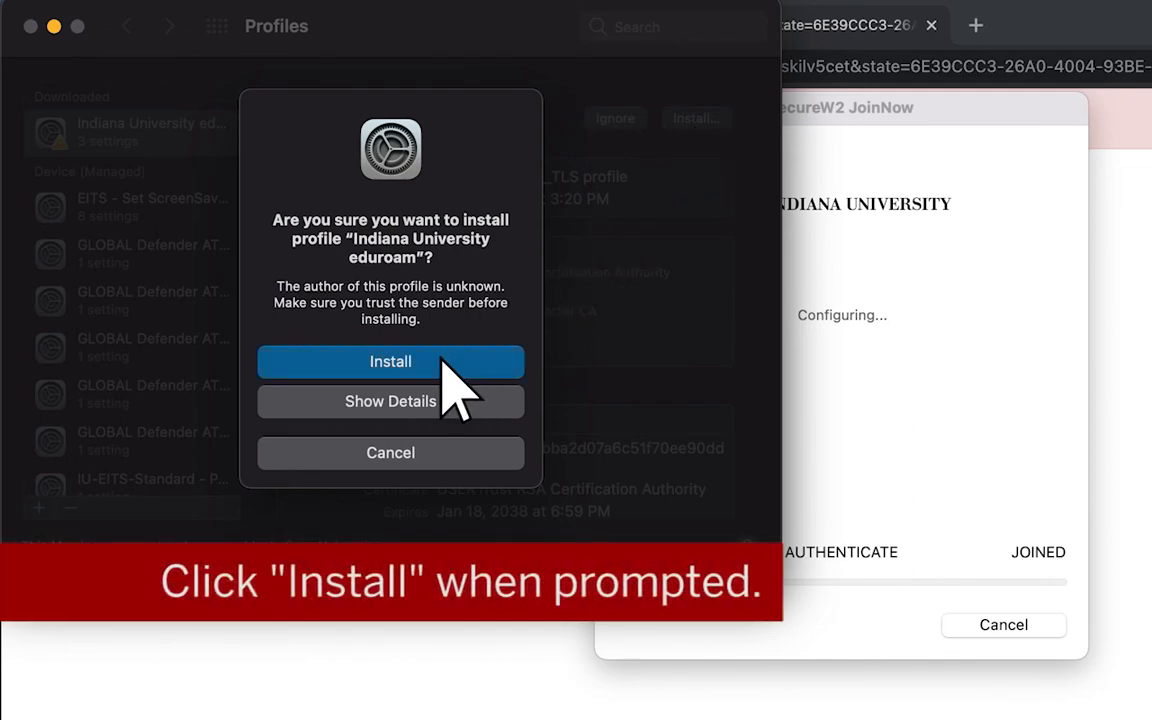
{"action": "left_click", "coordinate": [390, 360]}
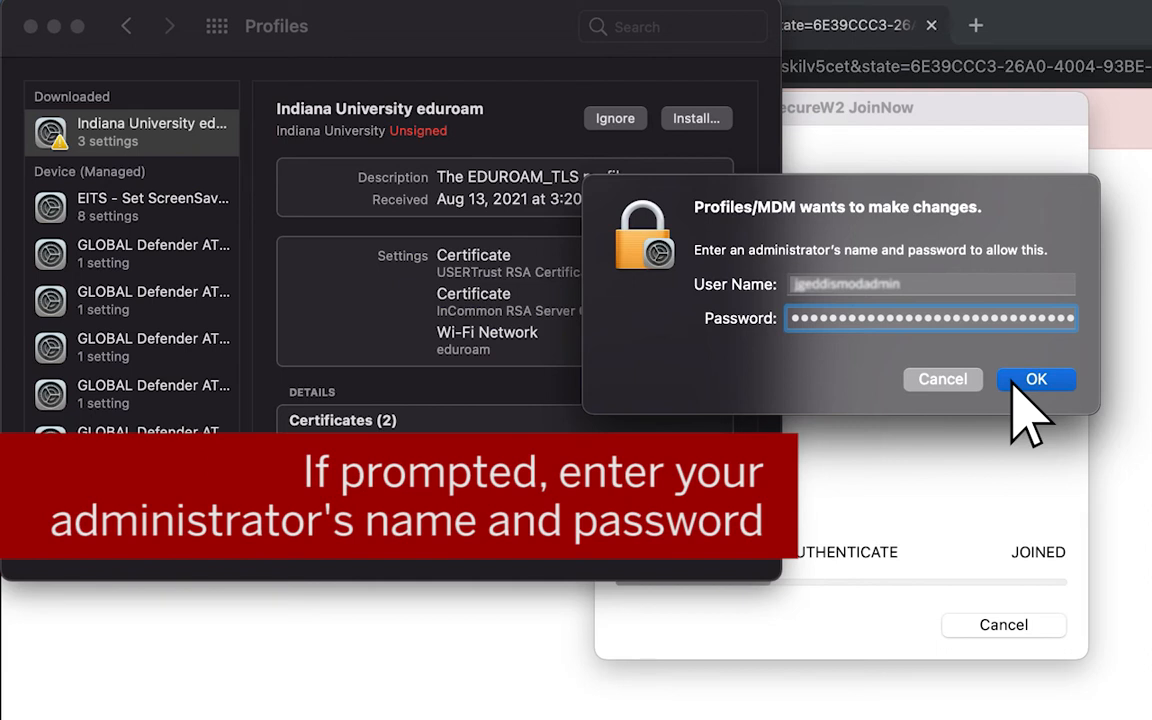
{"action": "left_click", "coordinate": [1036, 380]}
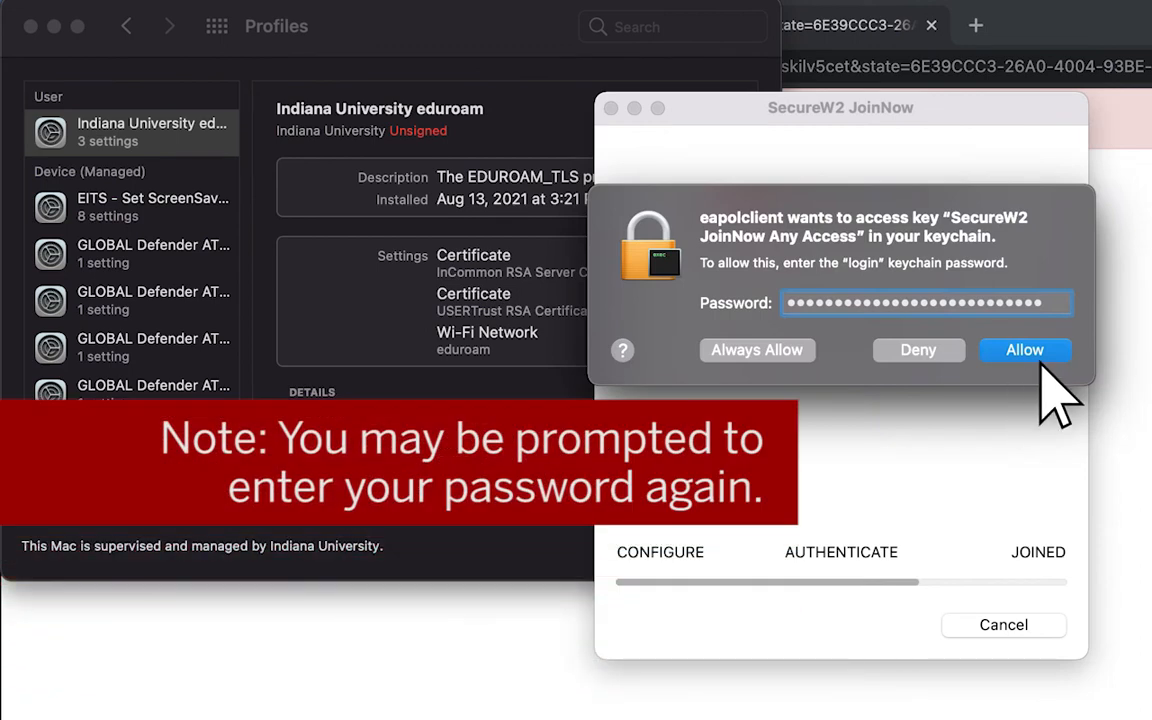
{"action": "mouse_move", "coordinate": [1056, 390]}
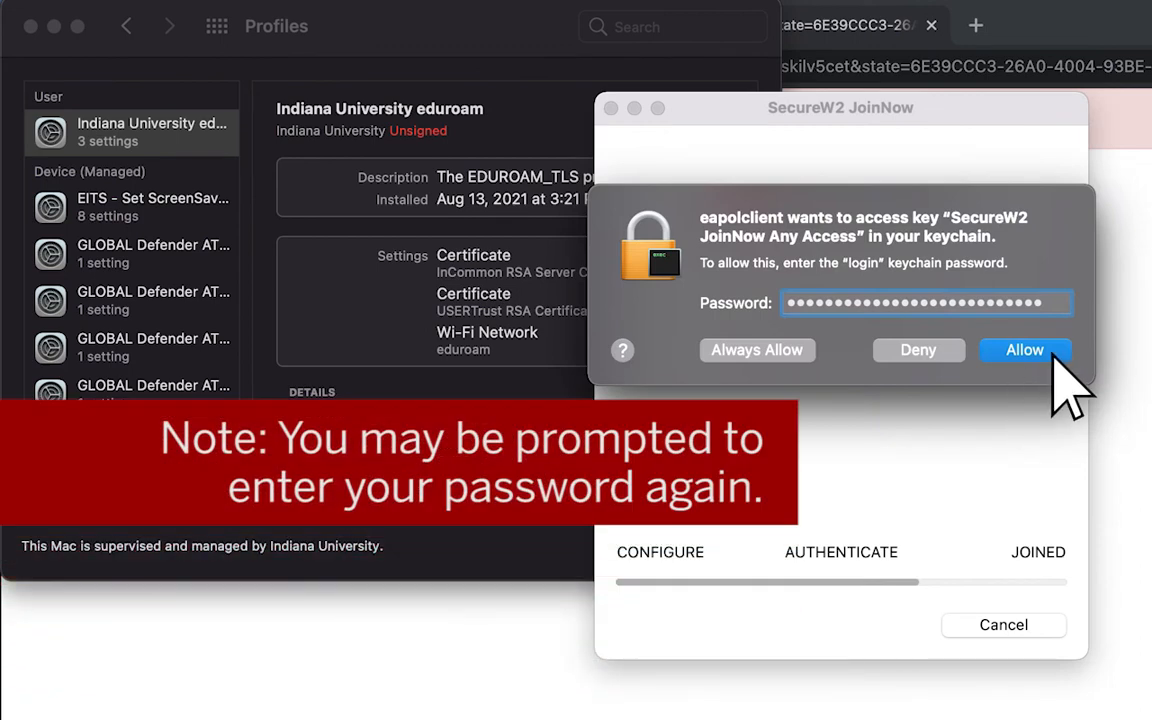
Allow keychain access to the SecureW2 key, finish setup, and verify eduroam is the connected network.
{"action": "left_click", "coordinate": [1024, 348]}
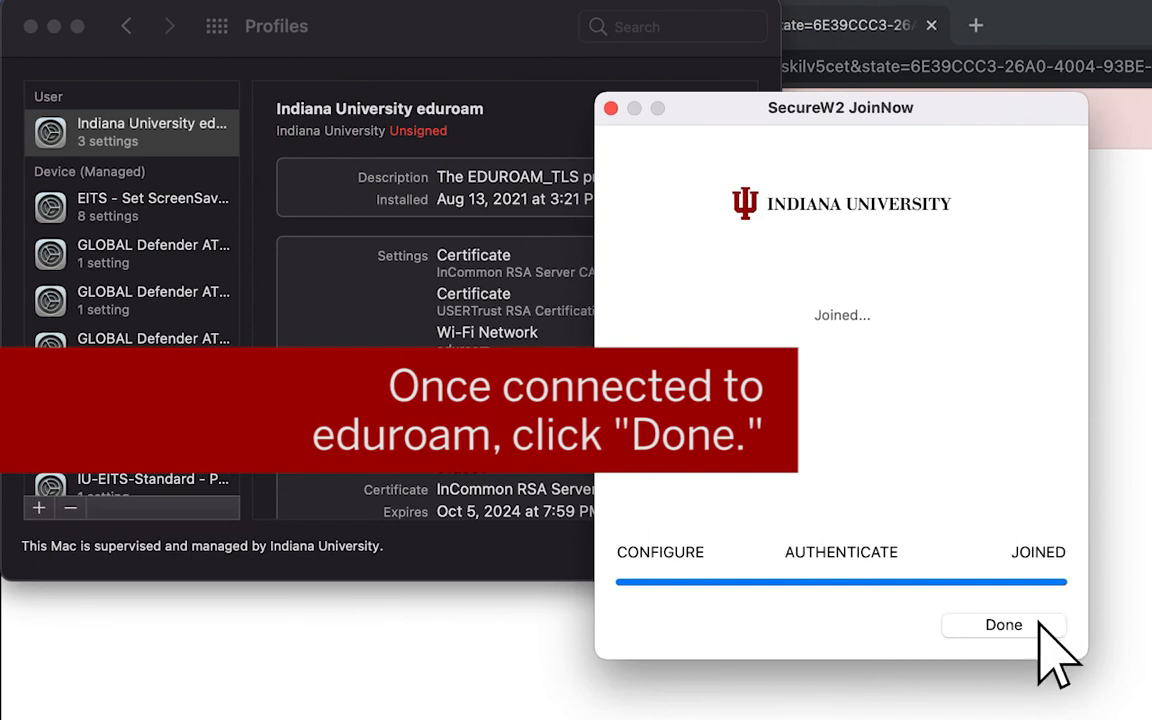
{"action": "left_click", "coordinate": [1004, 624]}
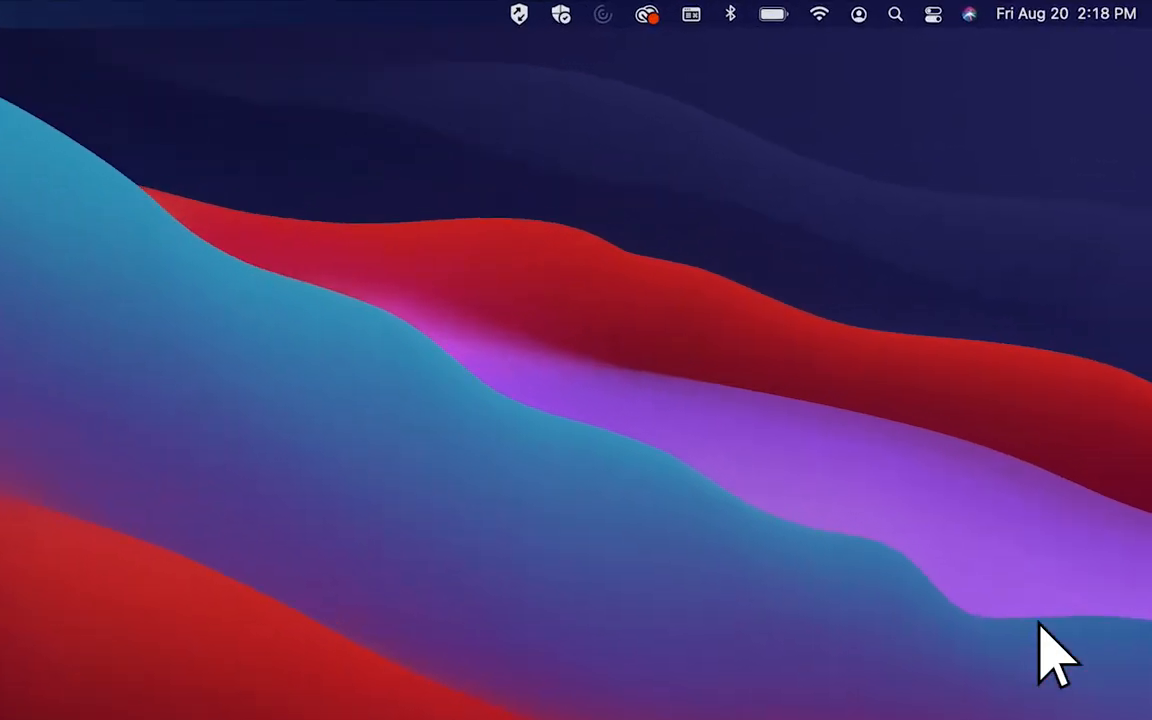
{"action": "left_click", "coordinate": [744, 16]}
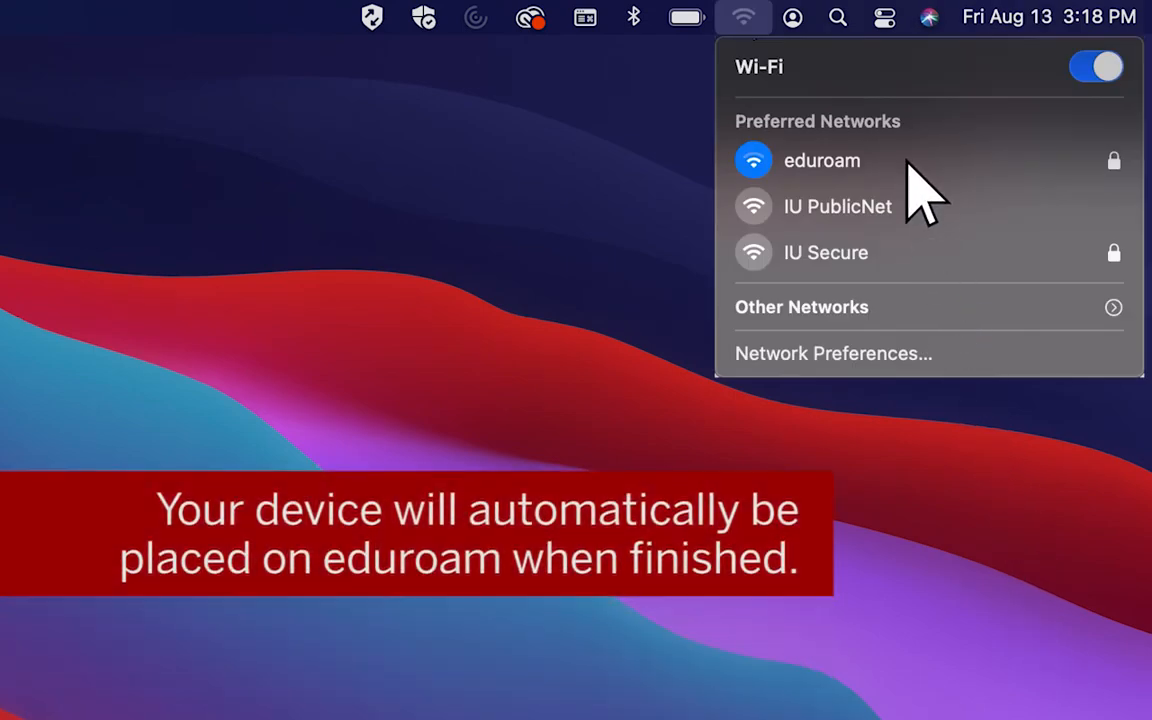